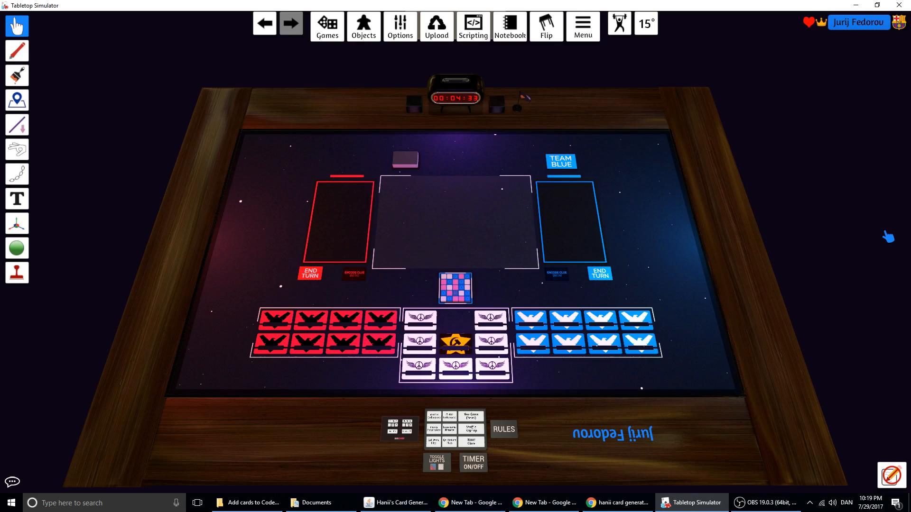
mouse_move(523, 269)
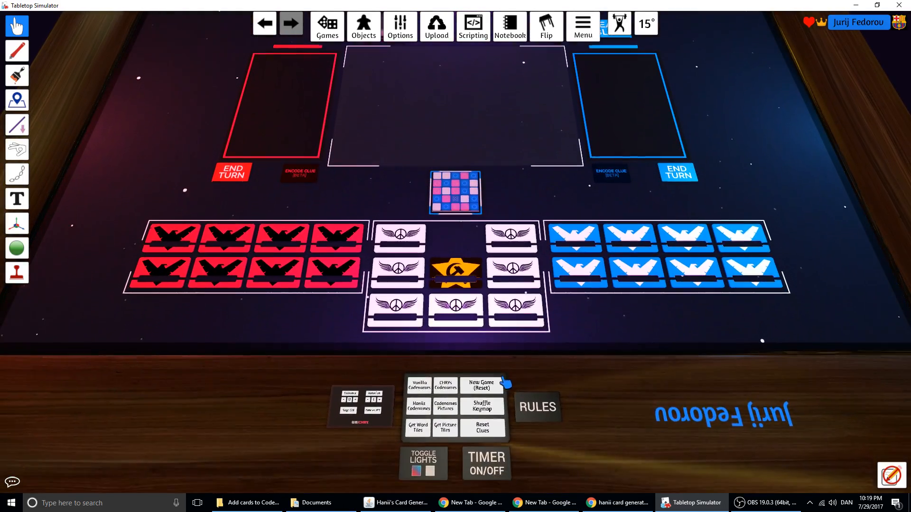
- Reset the Codenames game, then rewind the table three steps back
left_click(481, 385)
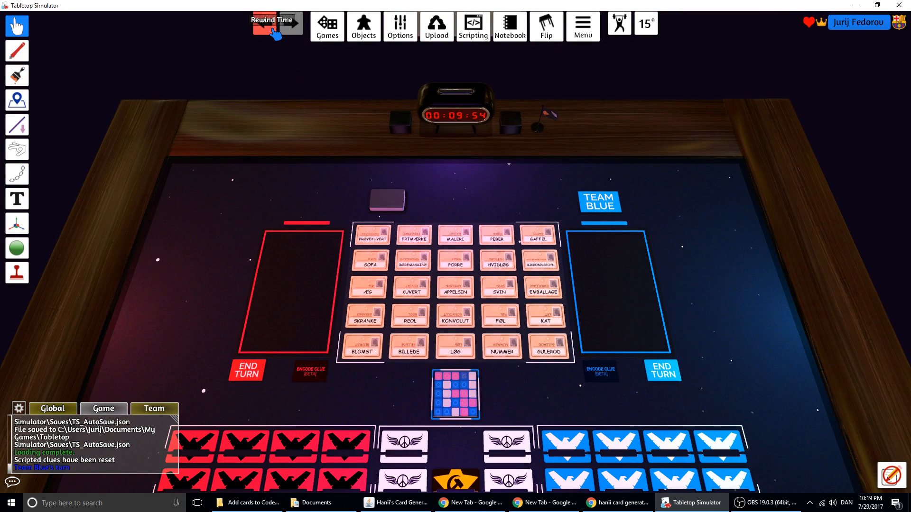
left_click(271, 23)
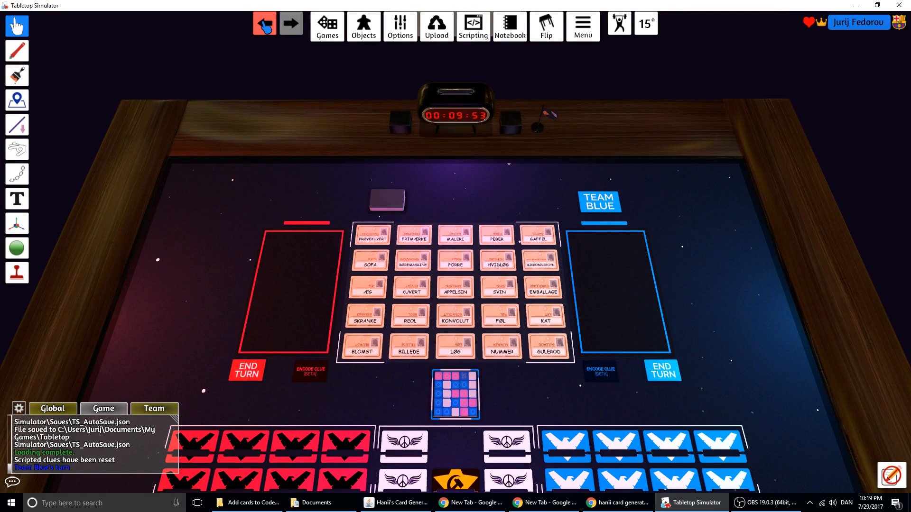
left_click(264, 24)
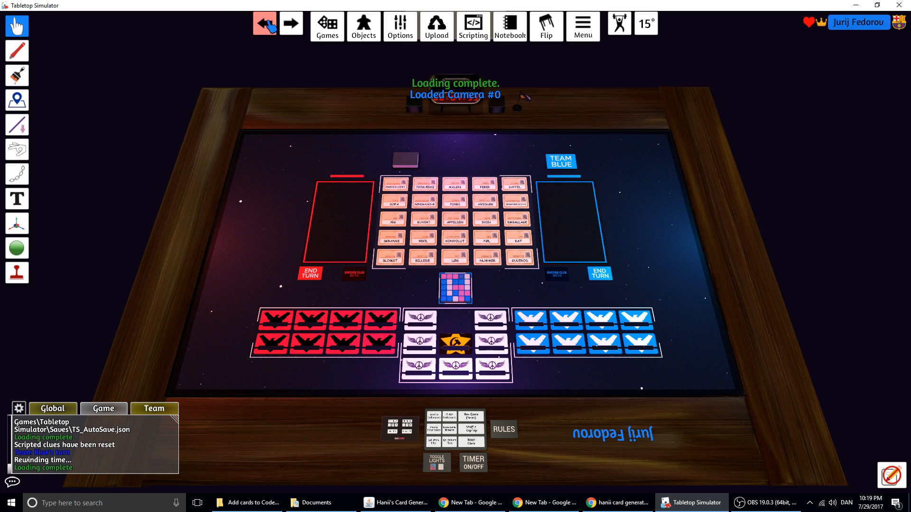
left_click(263, 23)
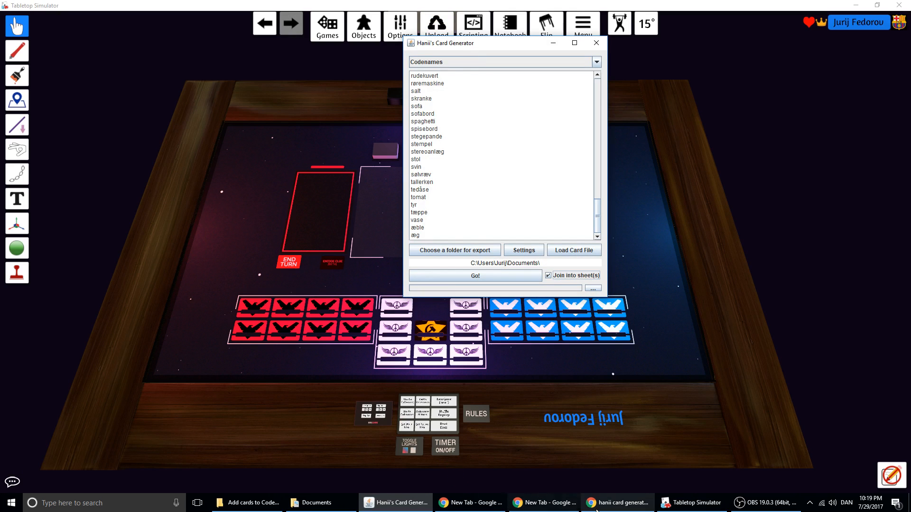
- Download Hanii's Card Generator v3.1.1 and locate its jar in the Codenames TTS folder
left_click(616, 503)
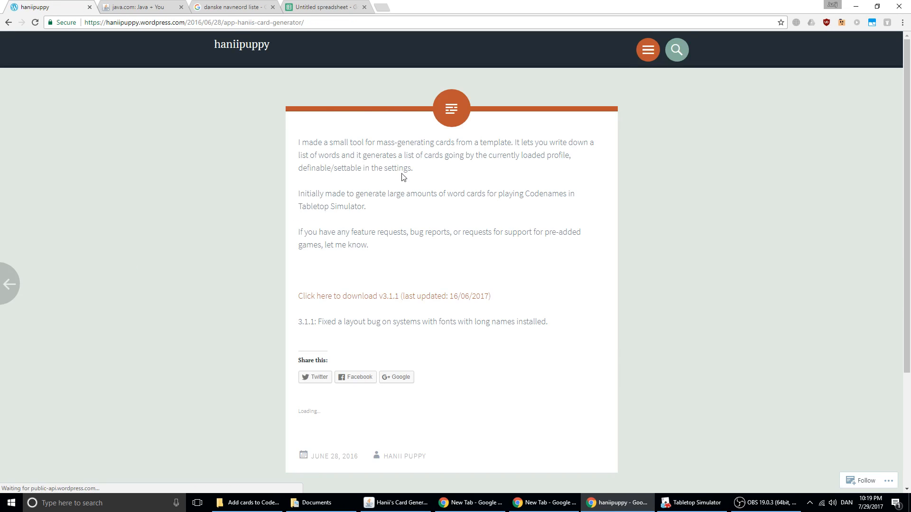
scroll("down", 3)
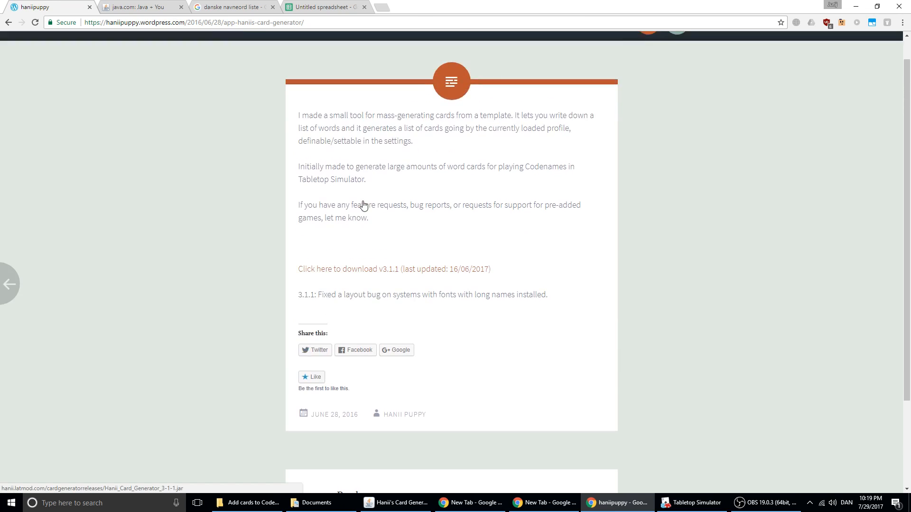
left_click(246, 503)
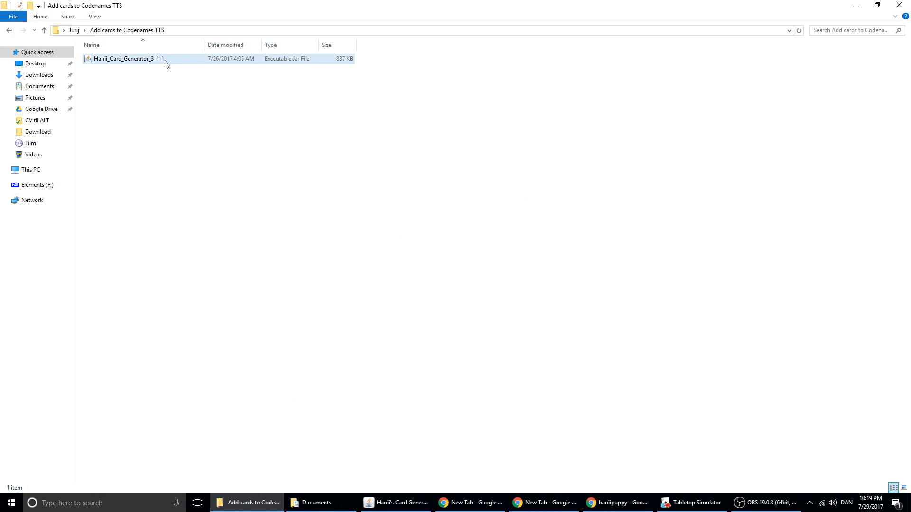
left_click(127, 59)
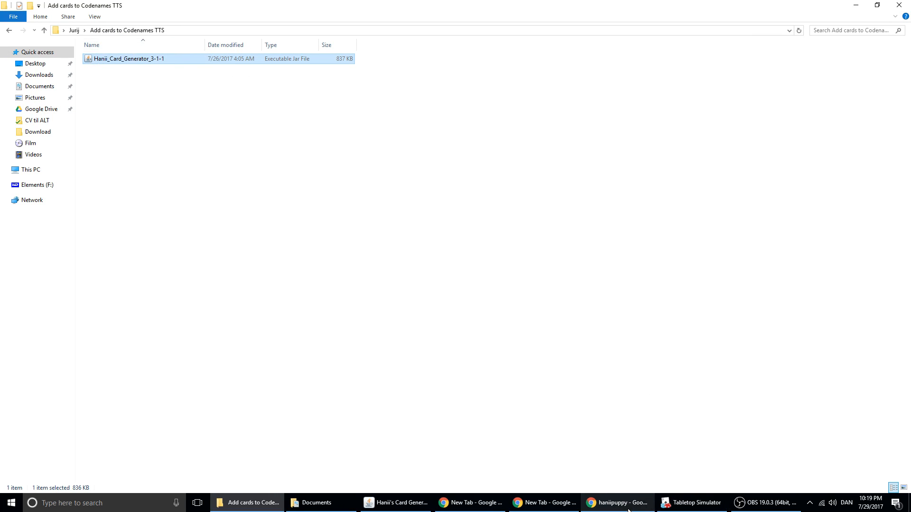
- Search Google for 'java' and open the official java.com download page
left_click(616, 503)
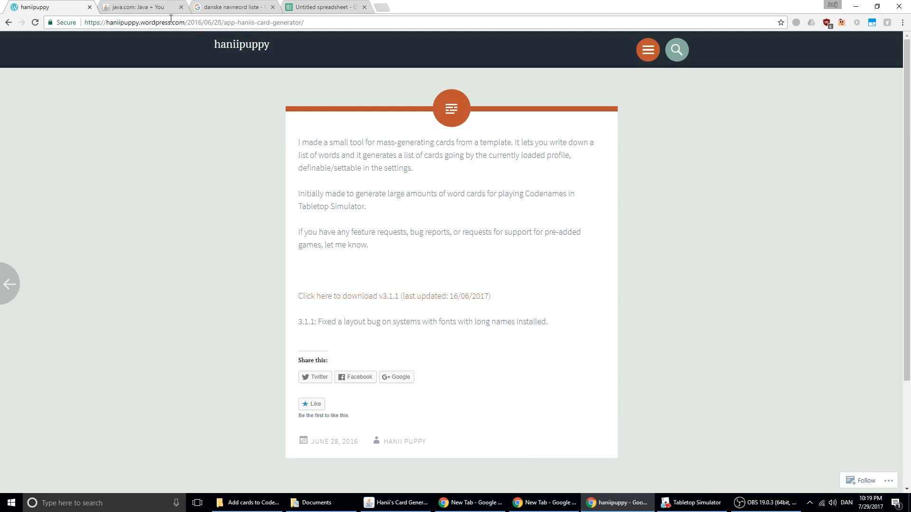
left_click(141, 7)
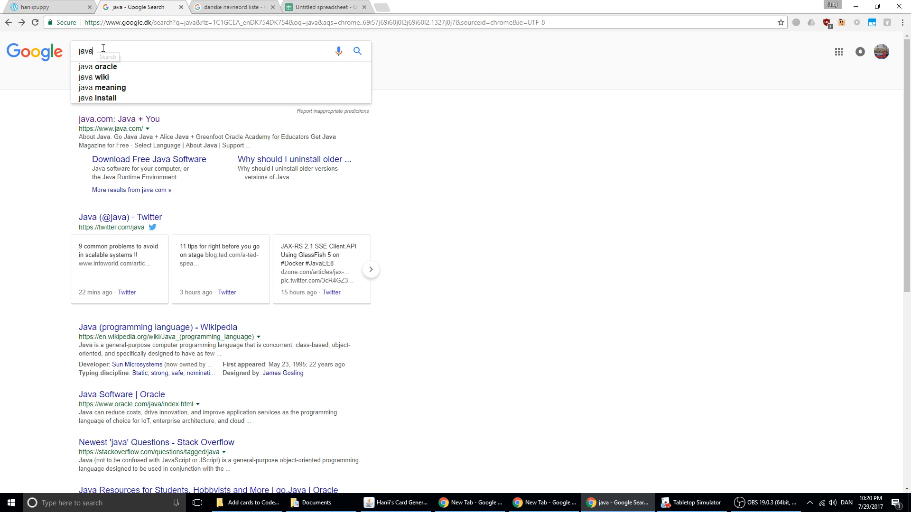
left_click(118, 120)
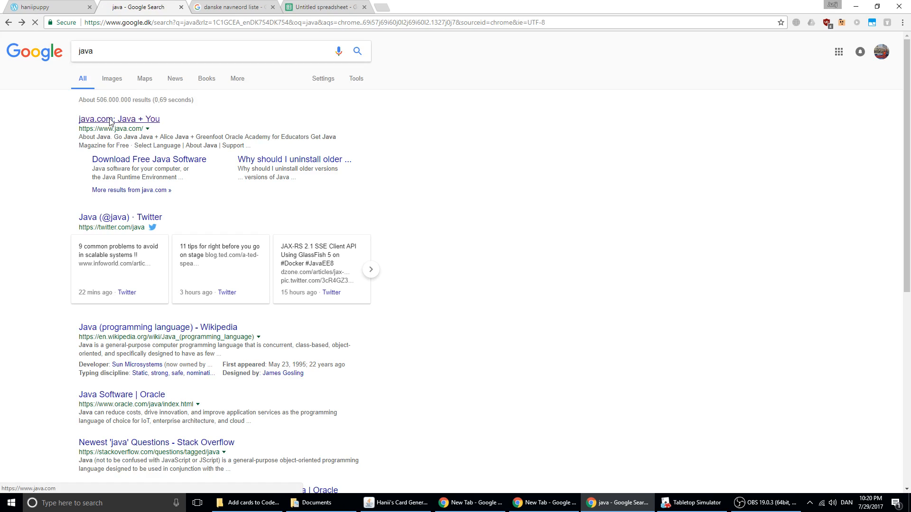
left_click(118, 119)
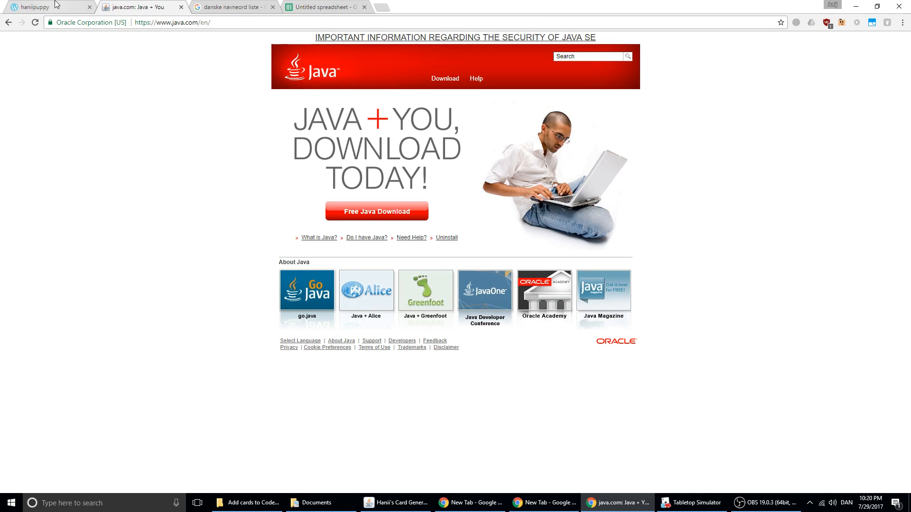
mouse_move(63, 16)
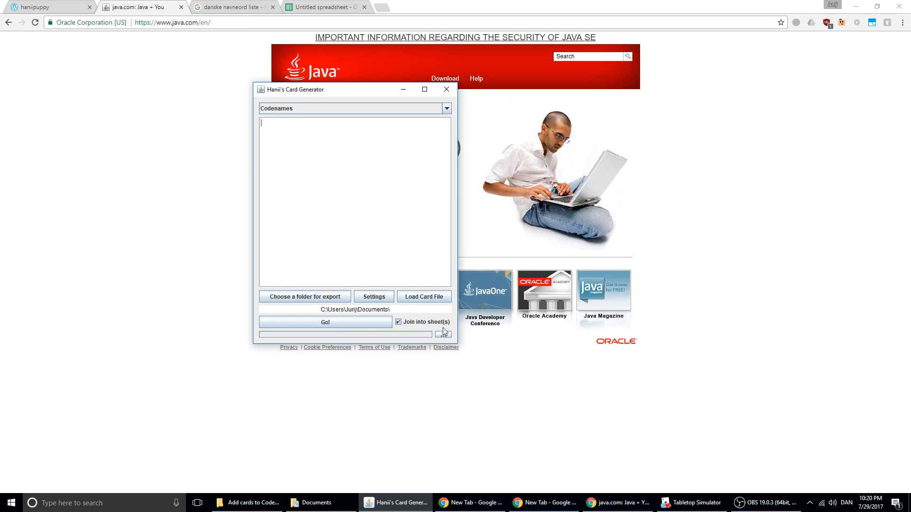
- Untick 'Join into sheet(s)' and select the help text in the word box for deletion
left_click(374, 296)
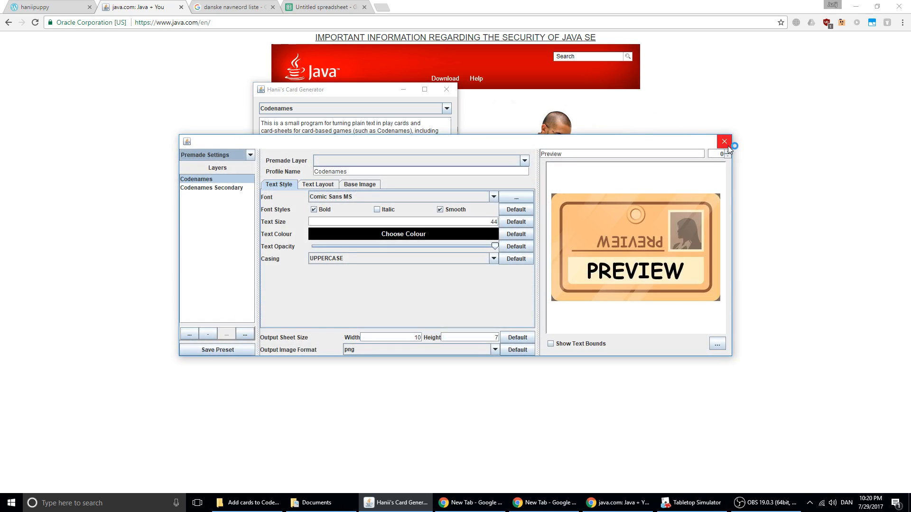
left_click(724, 142)
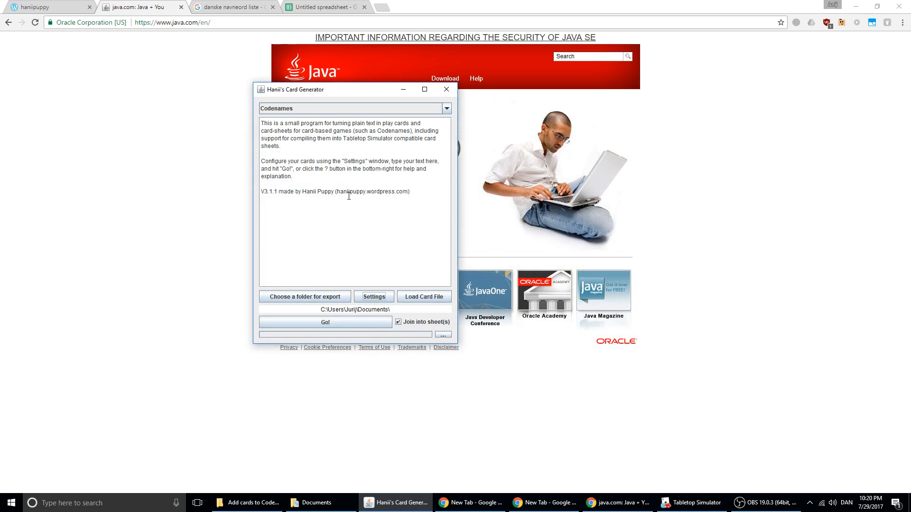
mouse_move(403, 319)
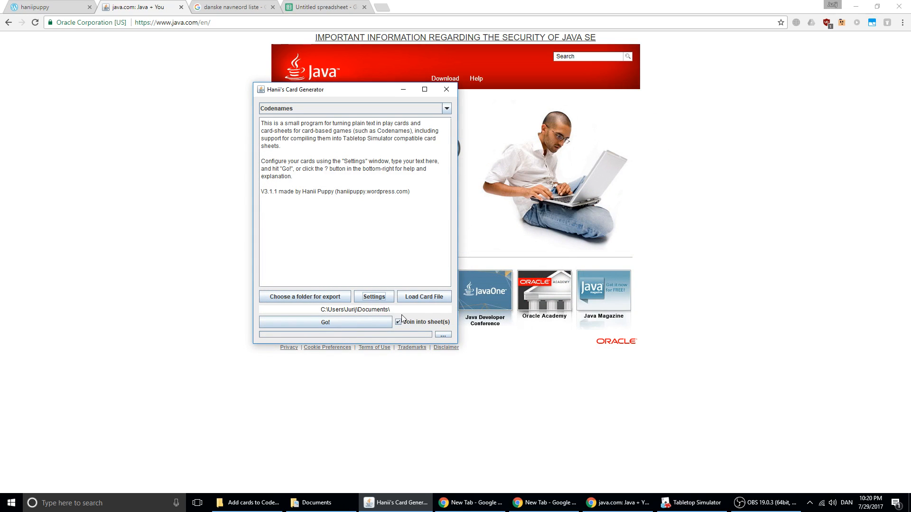
left_click(399, 322)
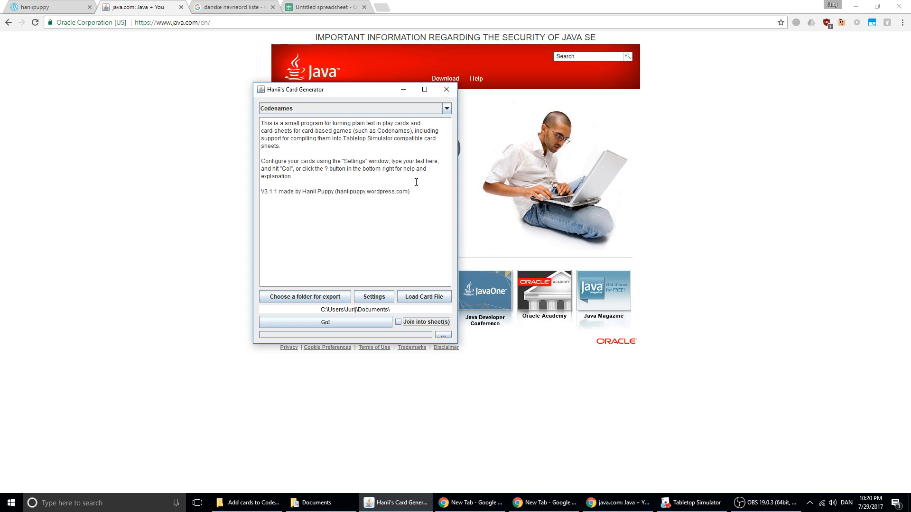
mouse_move(356, 190)
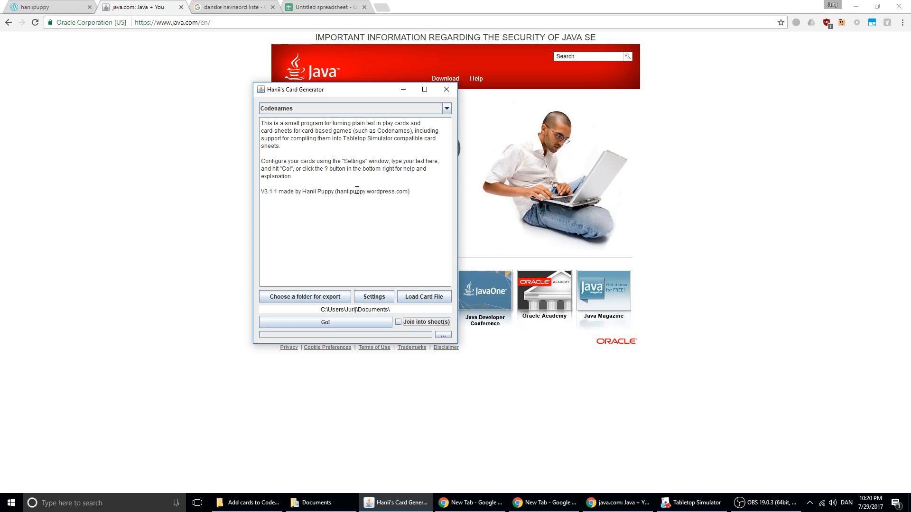
left_click_drag(314, 89, 251, 94)
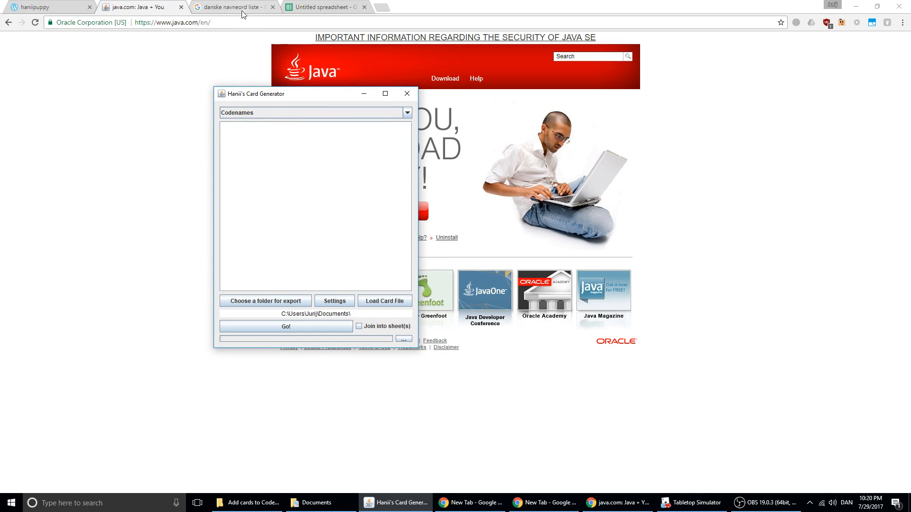
- Highlight the fjern-uv.dk noun table from the first row through akvarium to the end
left_click(233, 7)
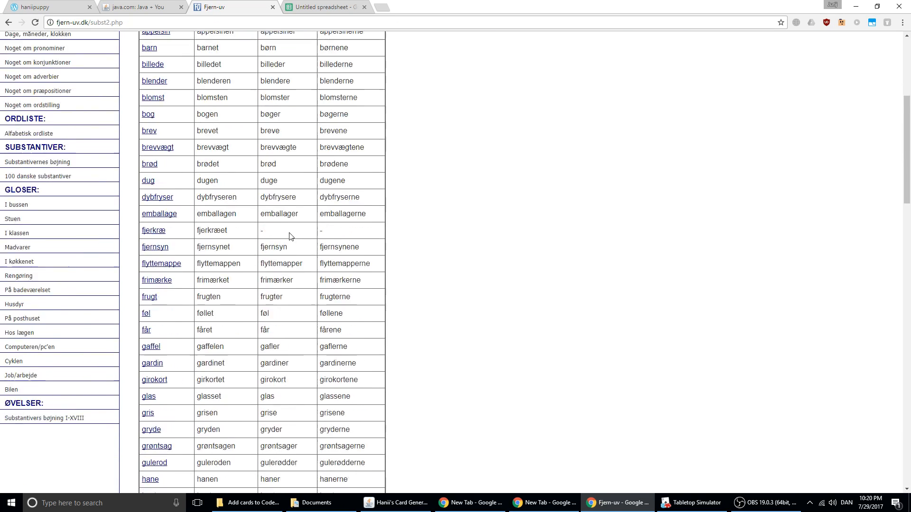
scroll("down", 3)
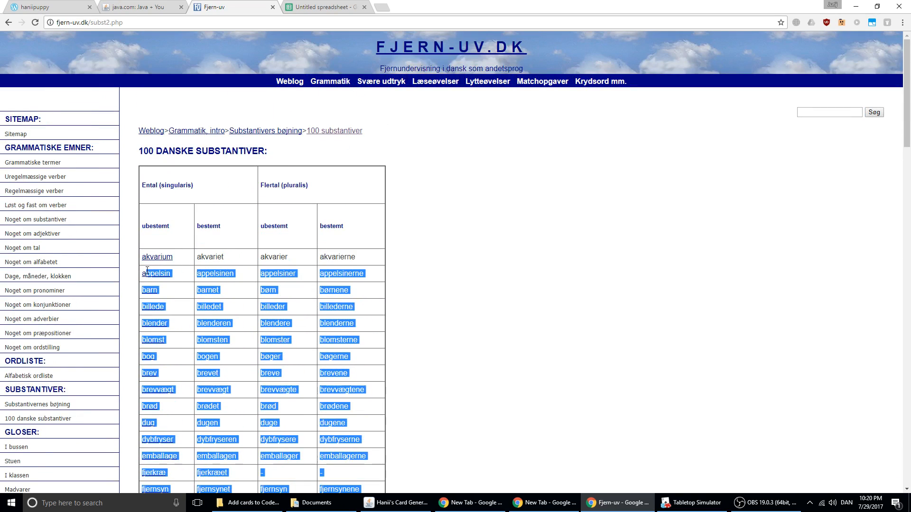
left_click(158, 257)
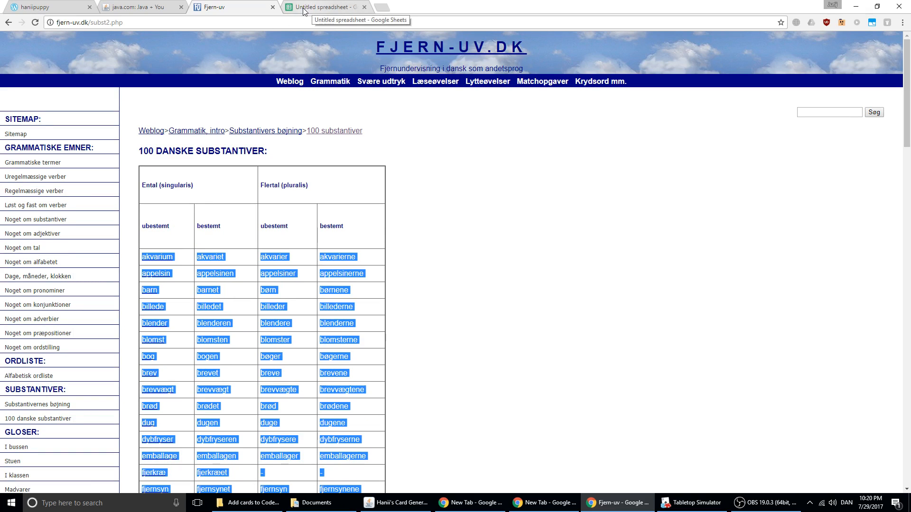
scroll("down", 3)
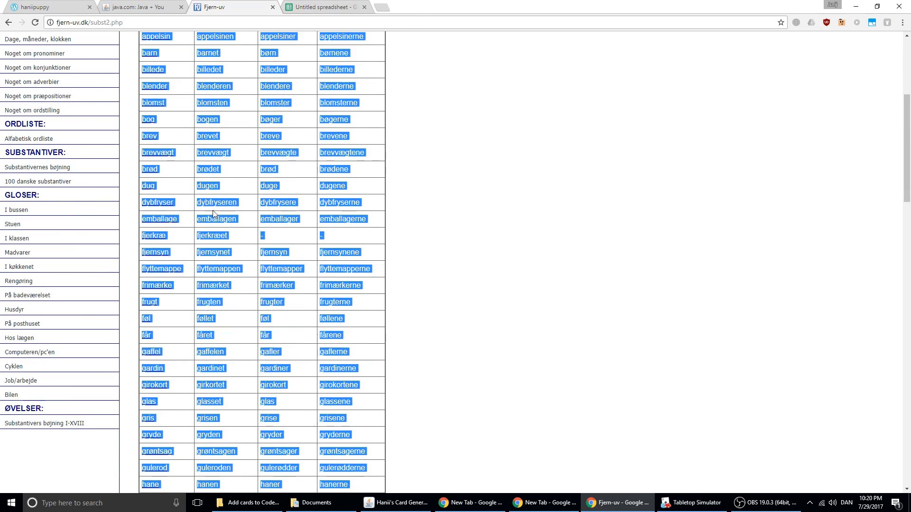
scroll("up", 3)
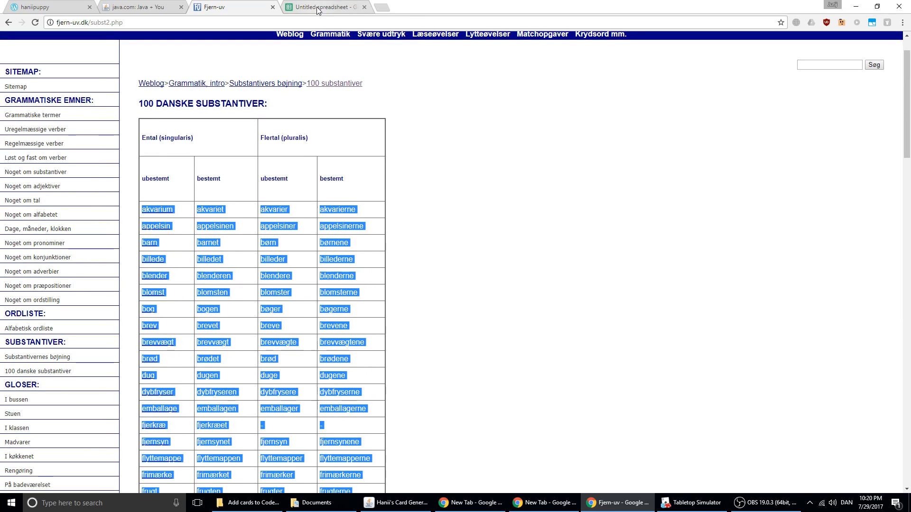
- Paste the Danish noun table into the Untitled spreadsheet and review the filled columns
left_click(325, 7)
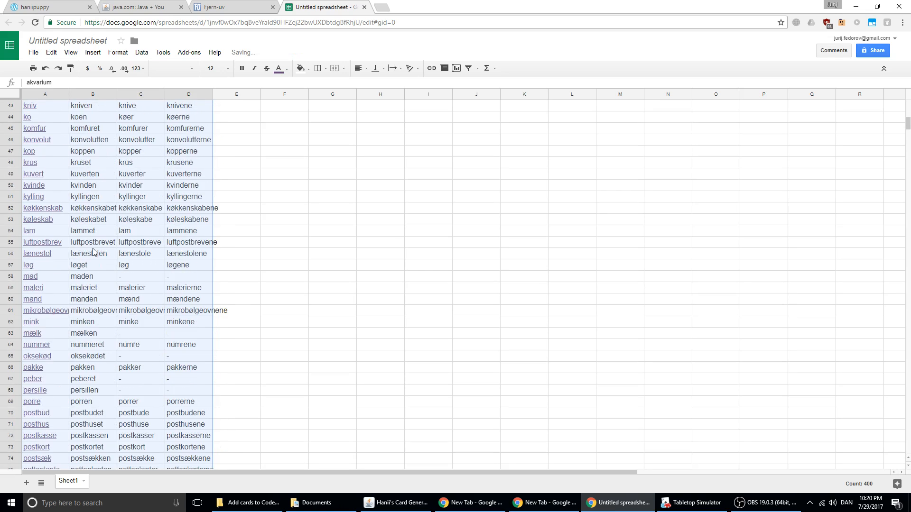
scroll("down", 3)
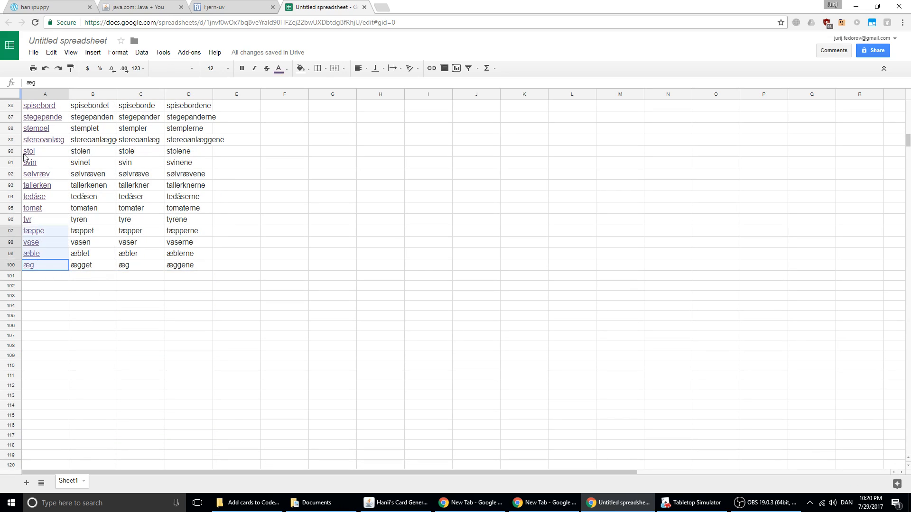
scroll("up", 3)
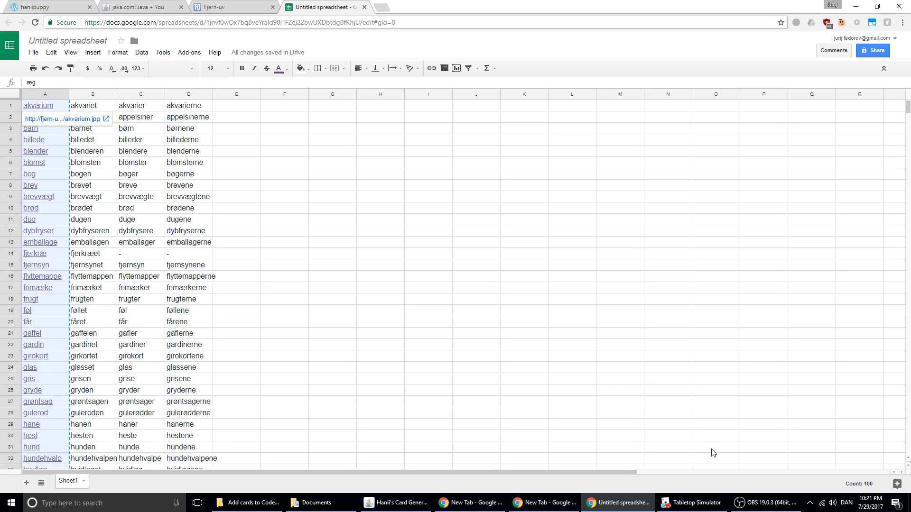
left_click(397, 502)
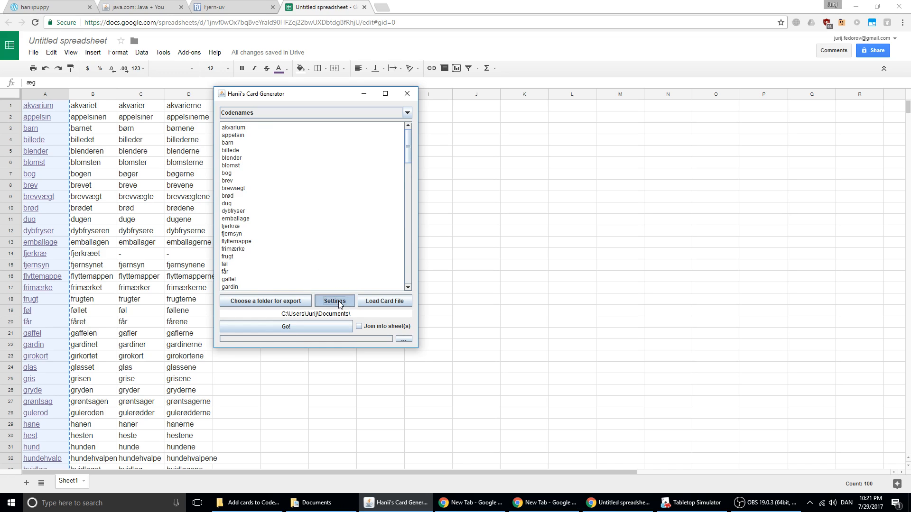
- Re-enable 'Join into sheet(s)' and run Go to export the Danish card sheets
left_click(334, 301)
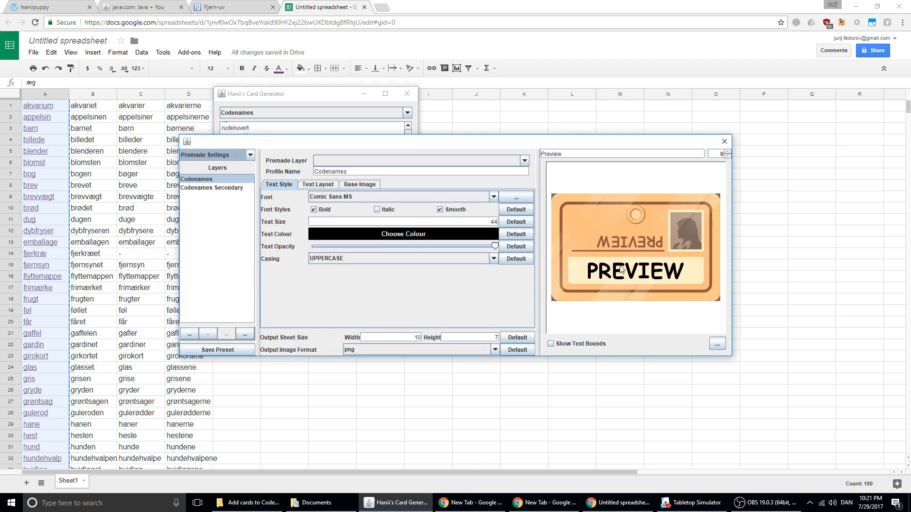
mouse_move(307, 195)
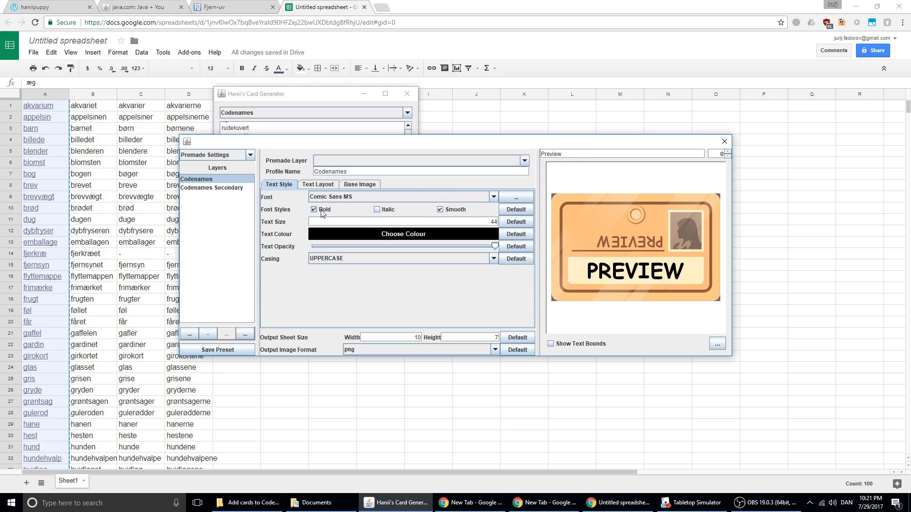
mouse_move(581, 225)
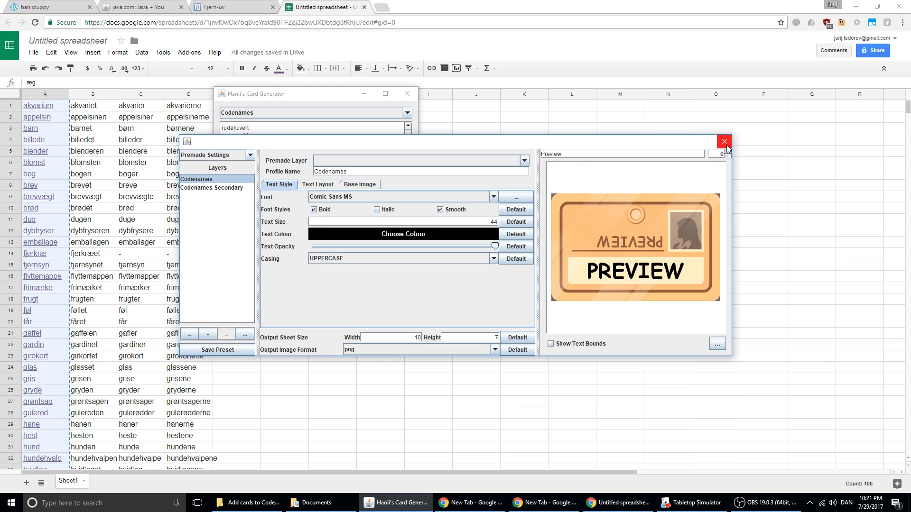
mouse_move(724, 142)
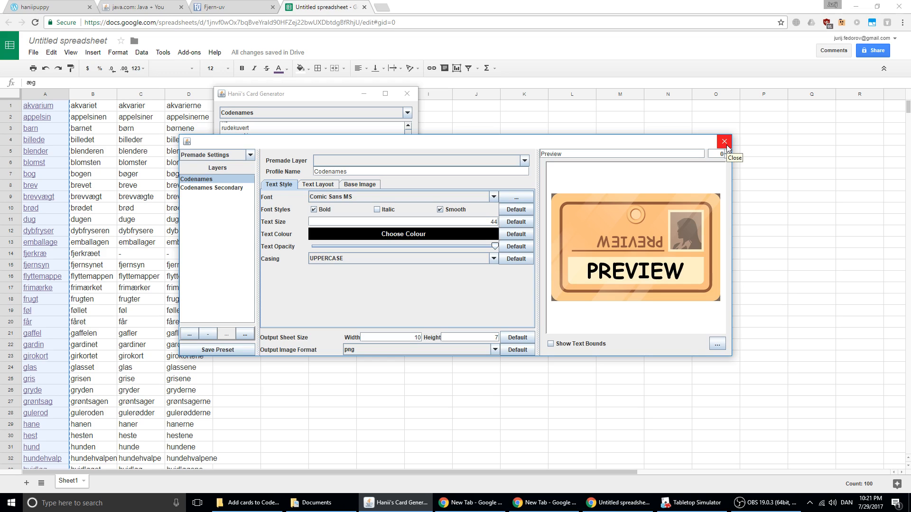
left_click(724, 141)
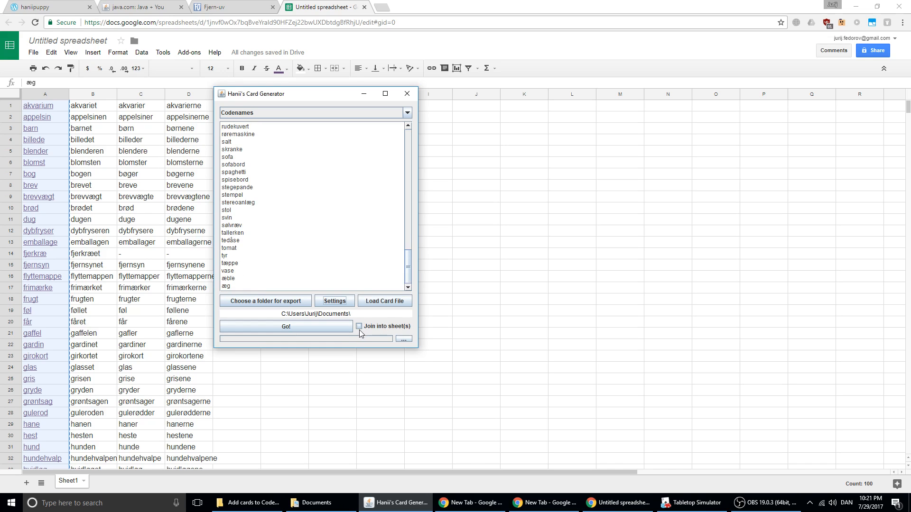
left_click(359, 326)
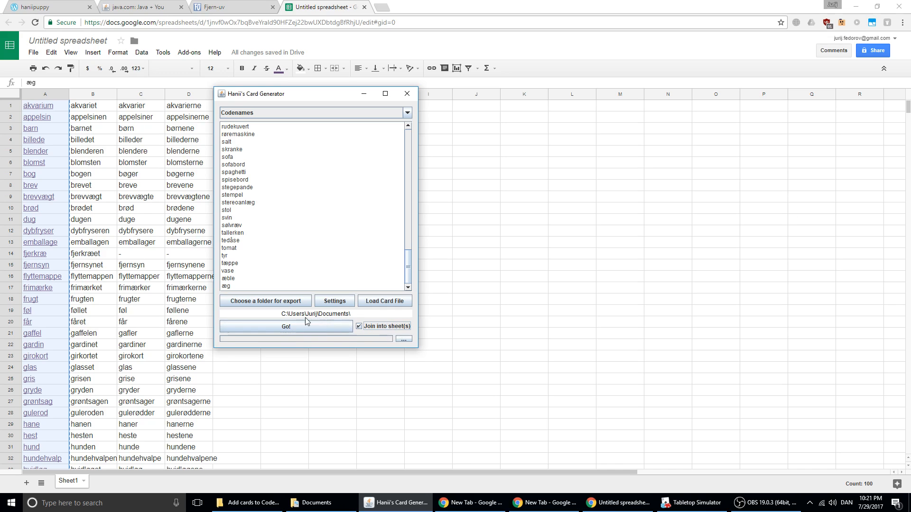
left_click(285, 326)
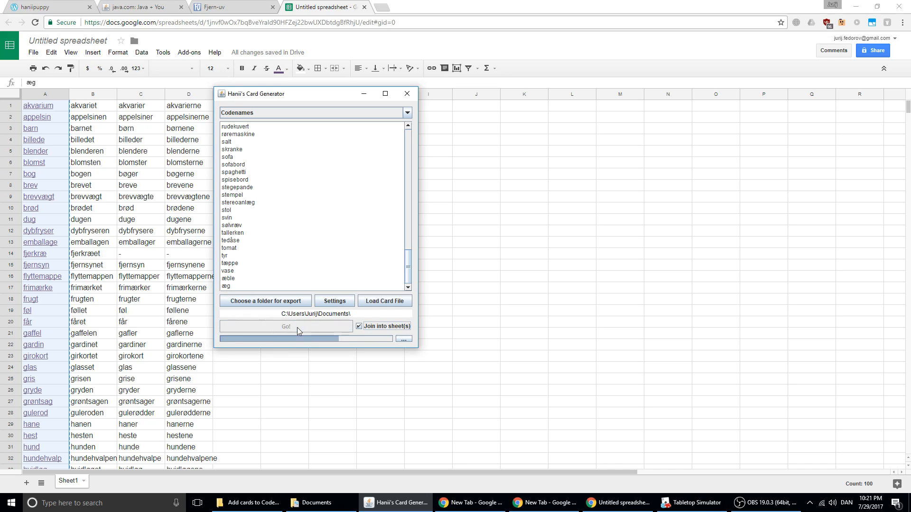
left_click(286, 326)
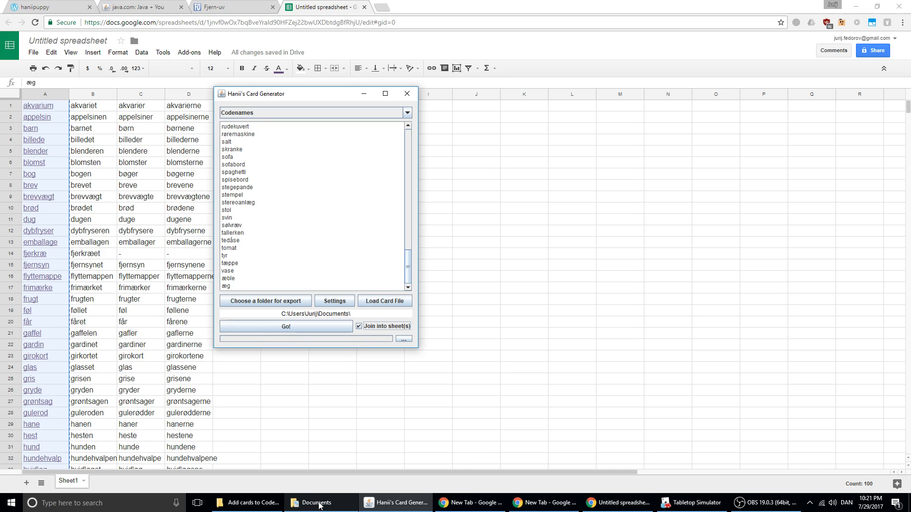
- Inspect sheet_akvarium…postbud and sheet_posthus…æg in the Documents folder
left_click(316, 503)
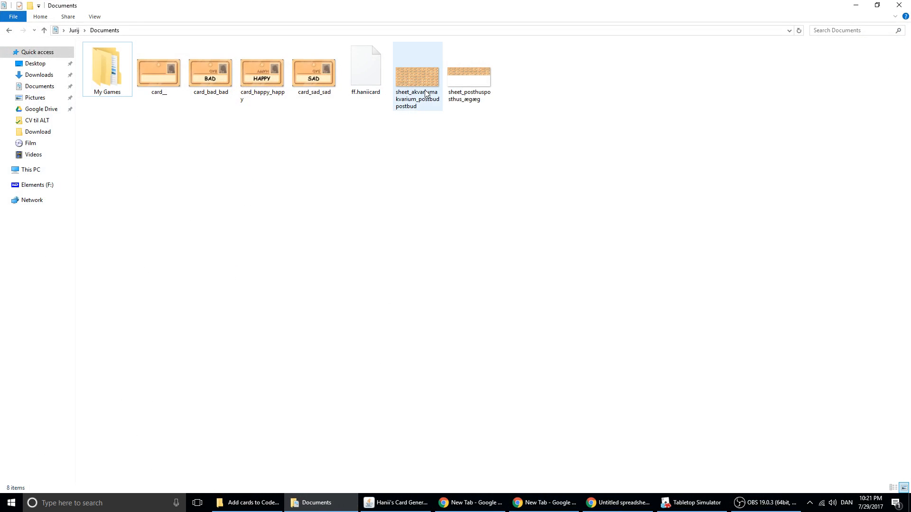
left_click(469, 75)
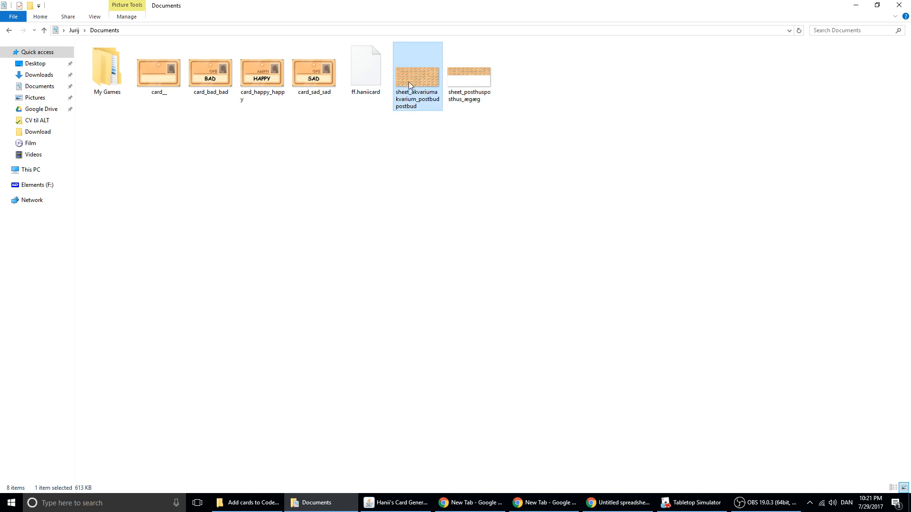
left_click(470, 70)
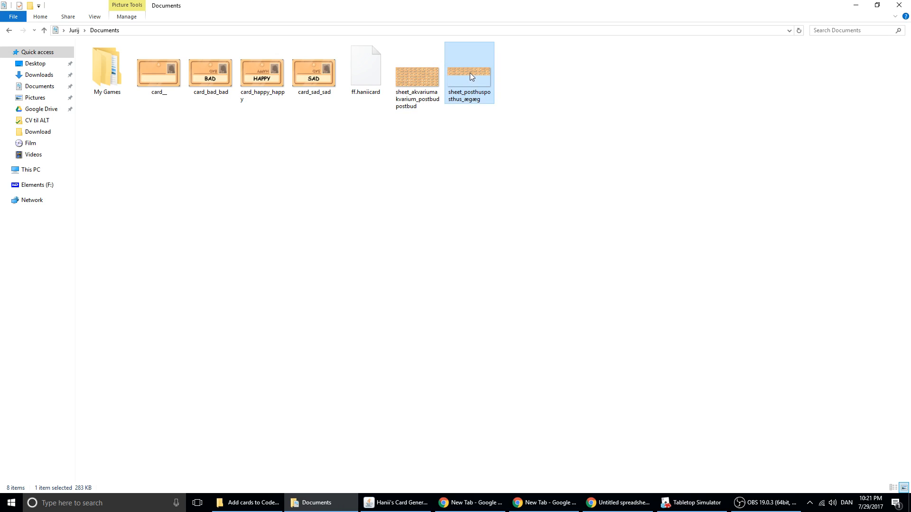
mouse_move(477, 77)
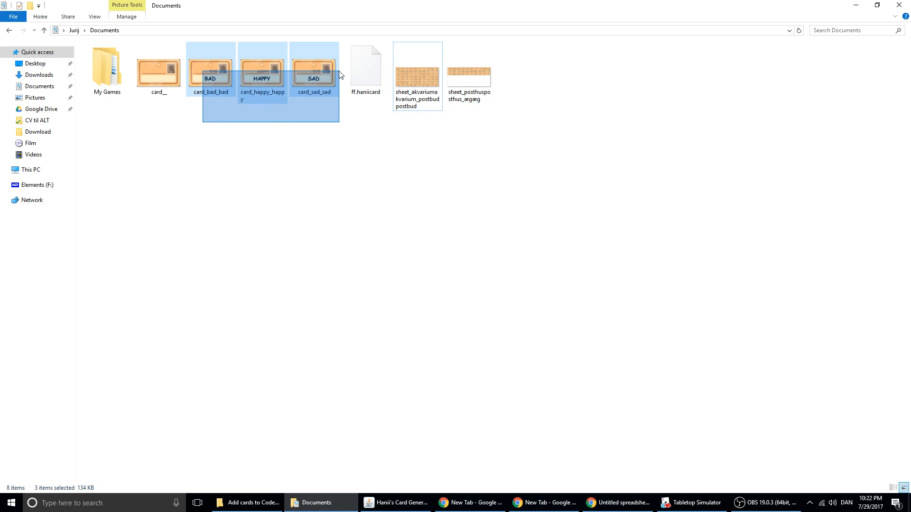
left_click(417, 74)
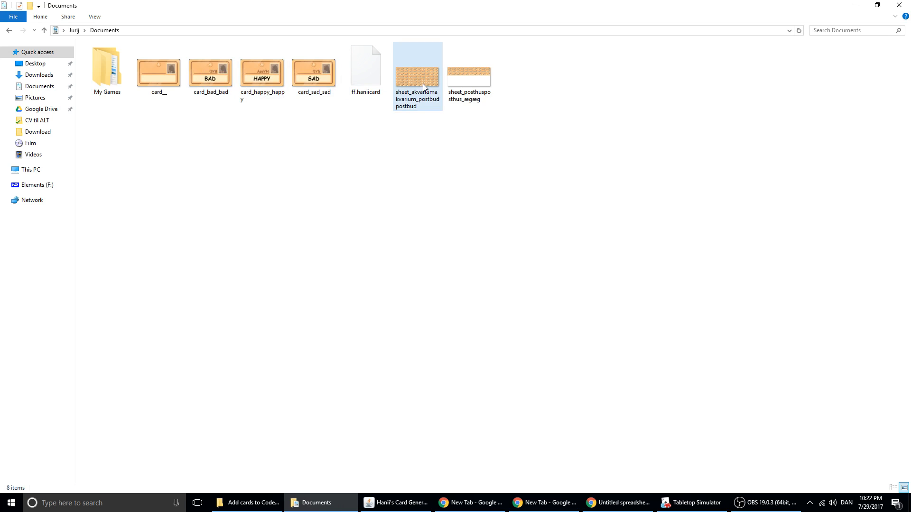
mouse_move(691, 503)
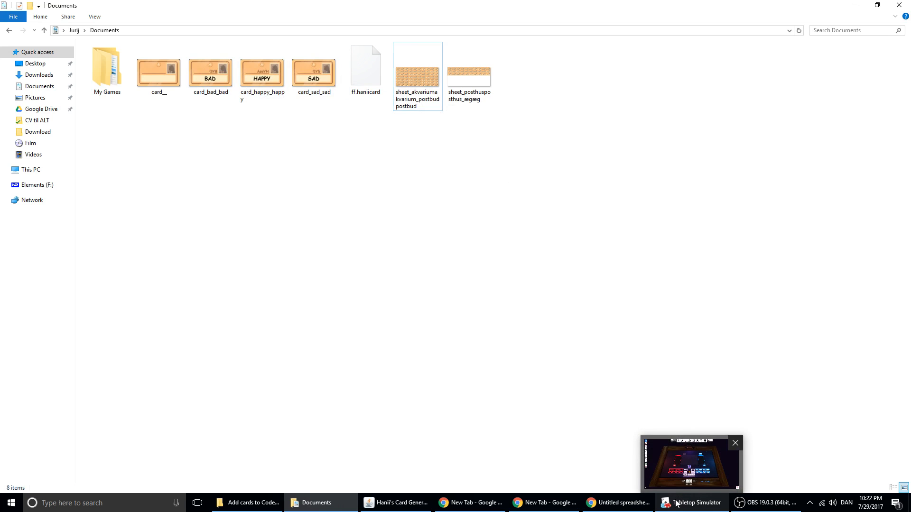
mouse_move(677, 502)
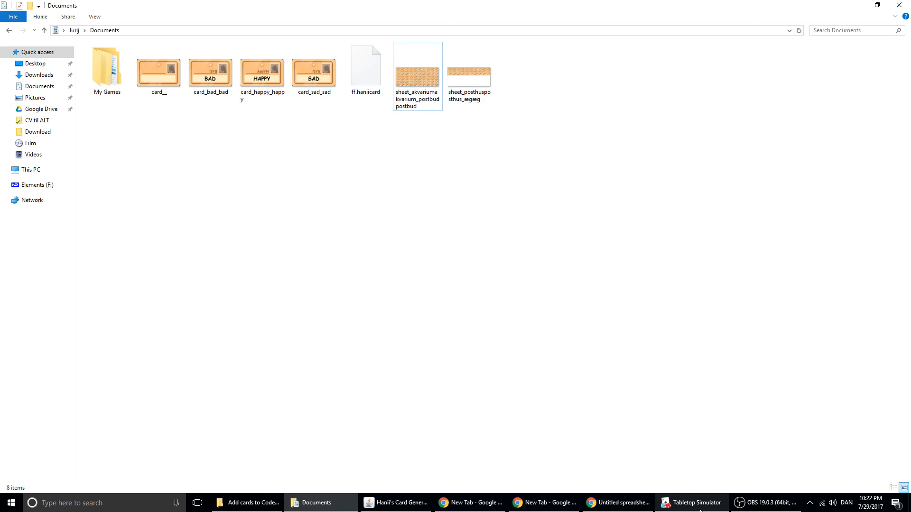
- Spawn a Custom card deck and browse to Documents for its face sheet image
left_click(690, 503)
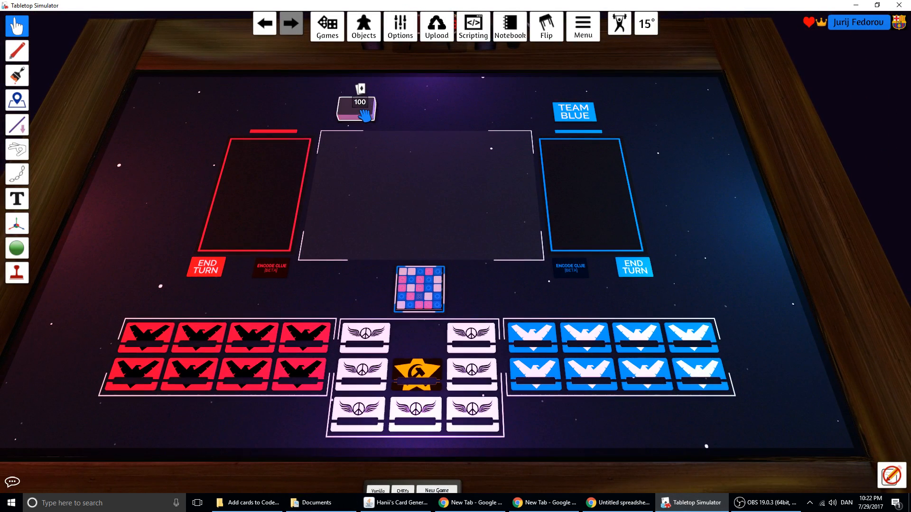
left_click(363, 26)
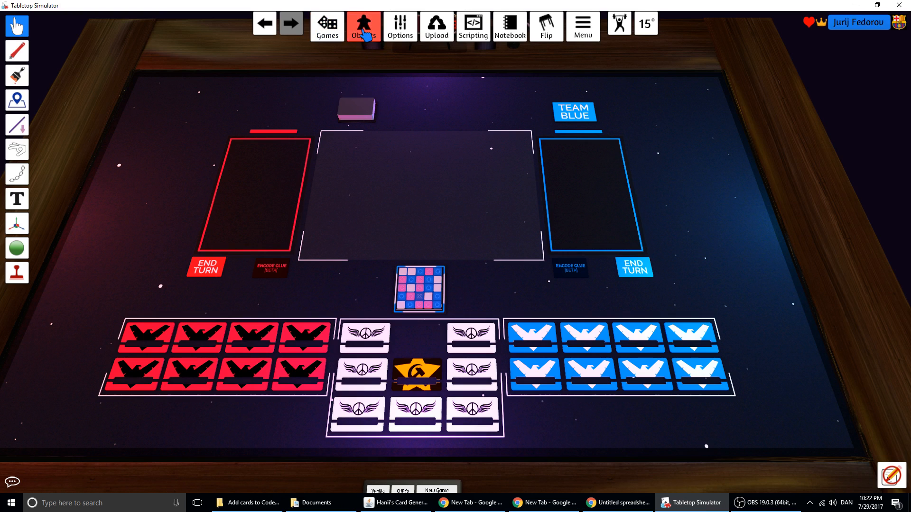
left_click(363, 26)
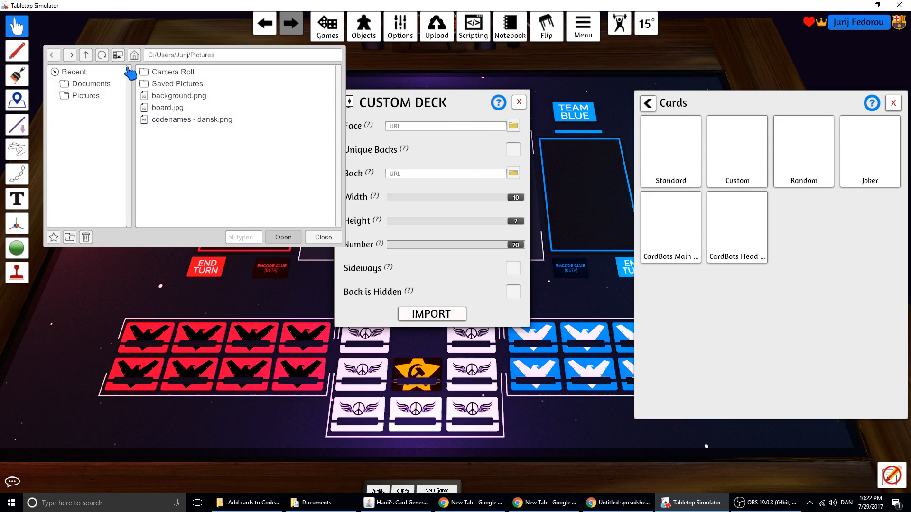
left_click(86, 54)
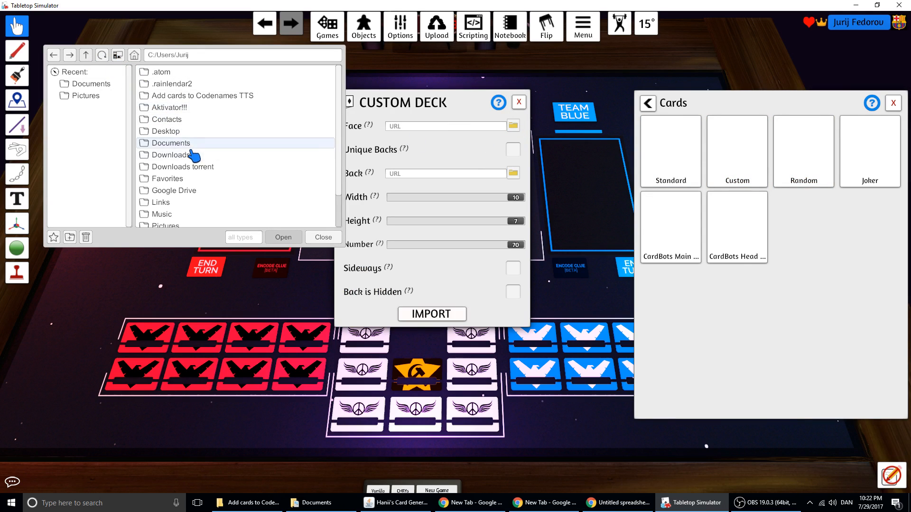
double_click(170, 142)
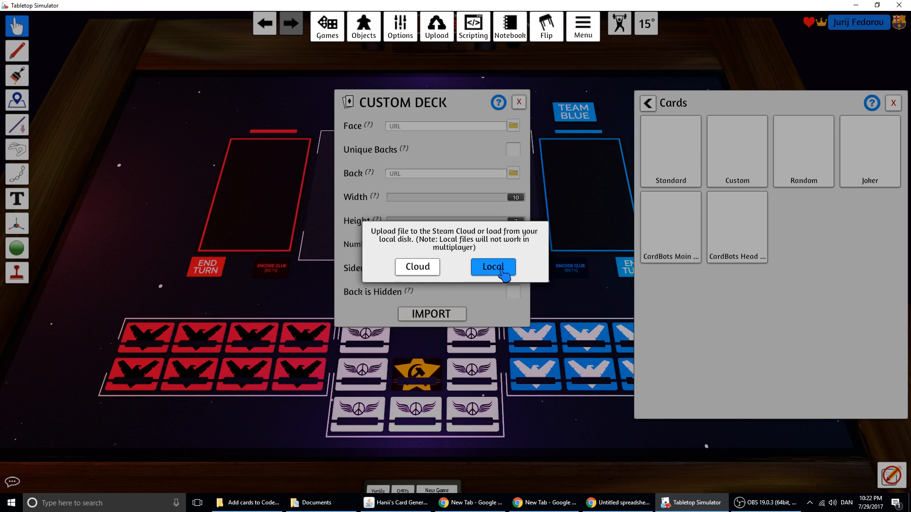
- Load the face sheet locally, enable Back is Hidden, and load a local card back image
left_click(492, 267)
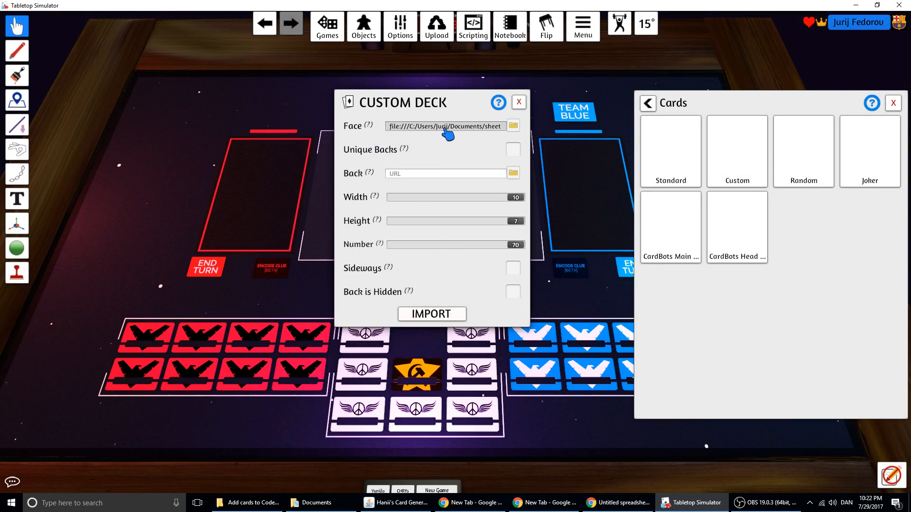
mouse_move(404, 149)
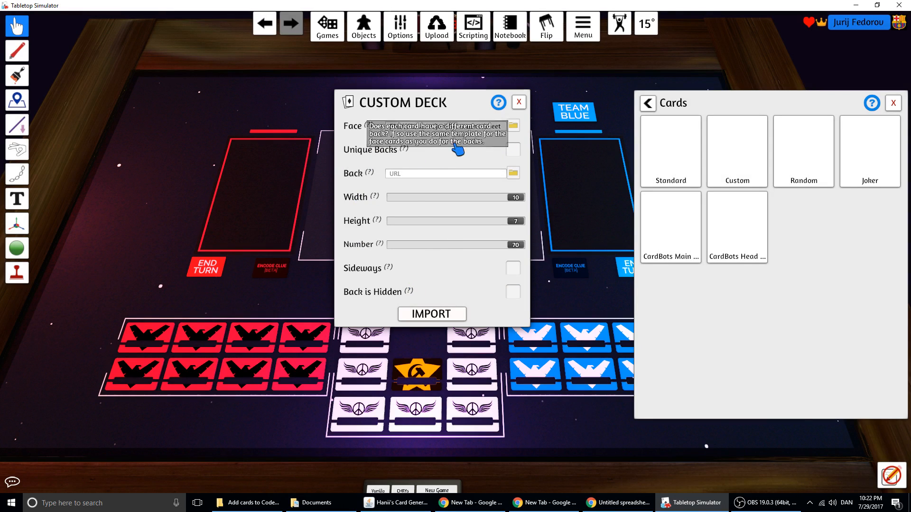
left_click(512, 293)
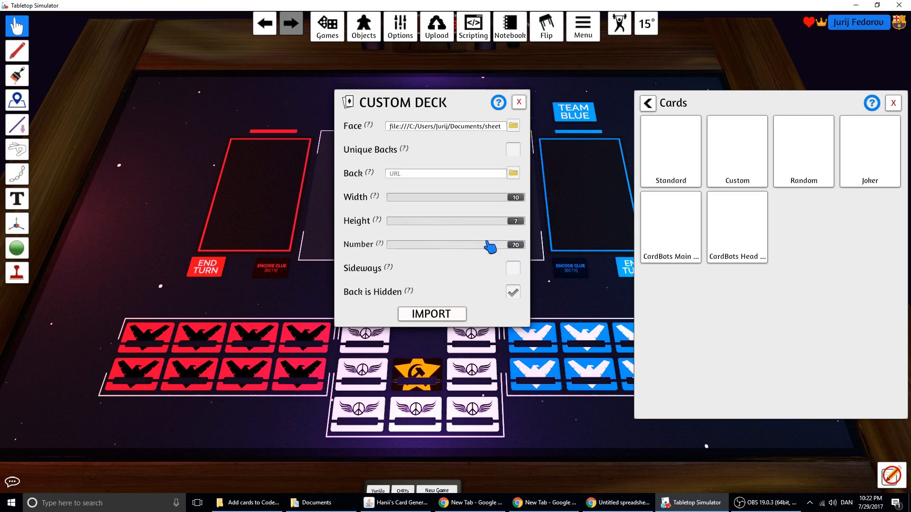
left_click(512, 173)
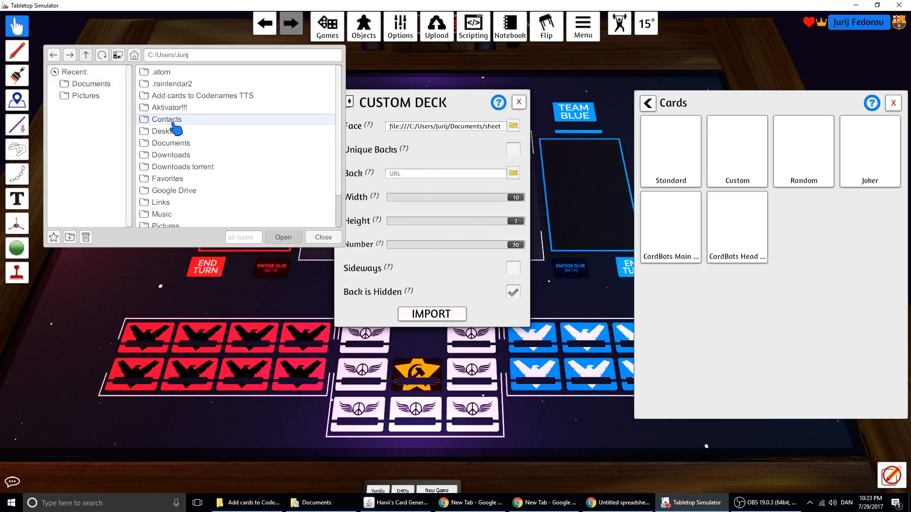
double_click(169, 120)
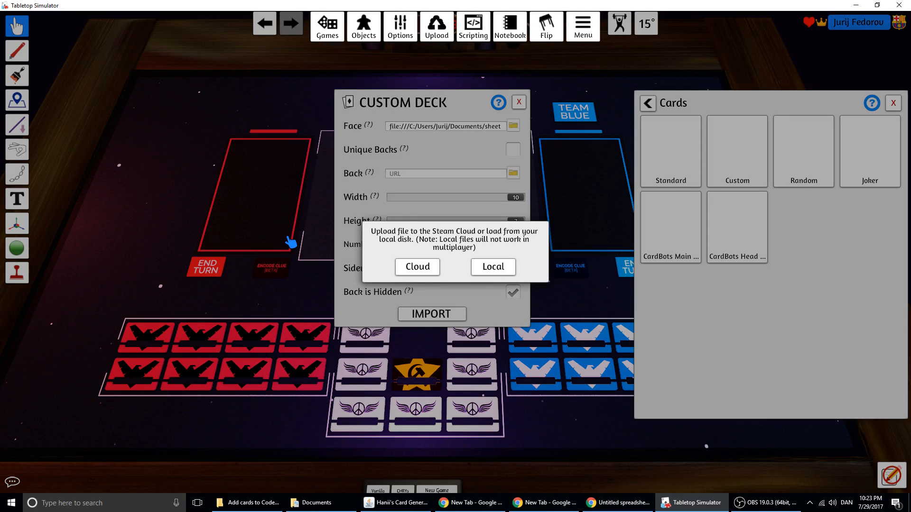
left_click(492, 266)
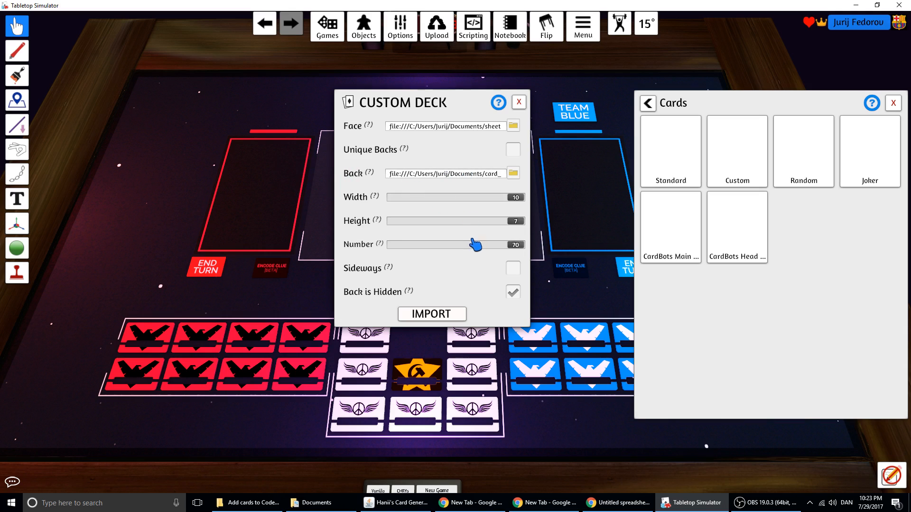
mouse_move(456, 231)
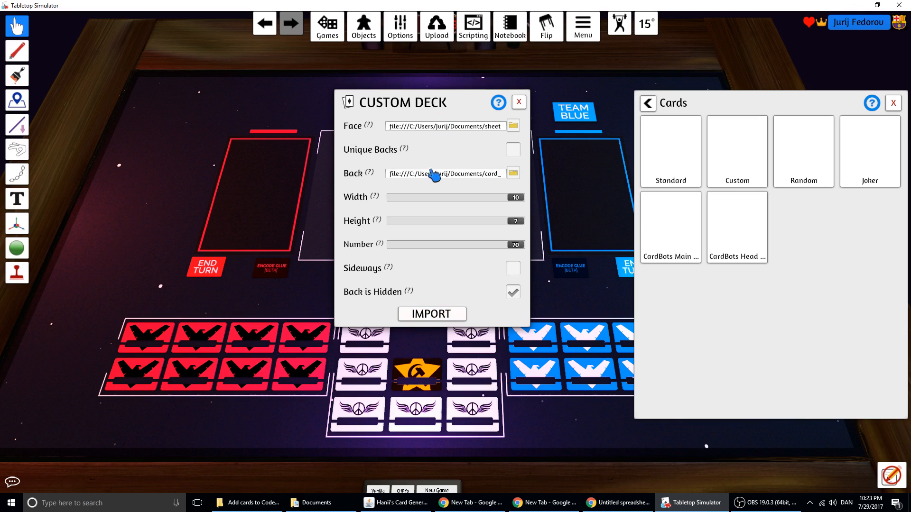
mouse_move(485, 155)
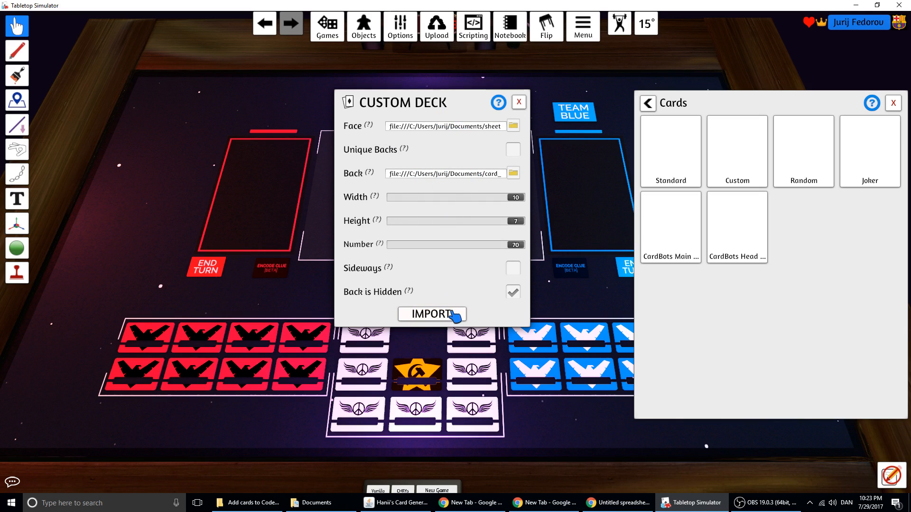
- Import the 70-card Danish word deck, close the Cards panel, and centre the view on the controls
left_click(432, 314)
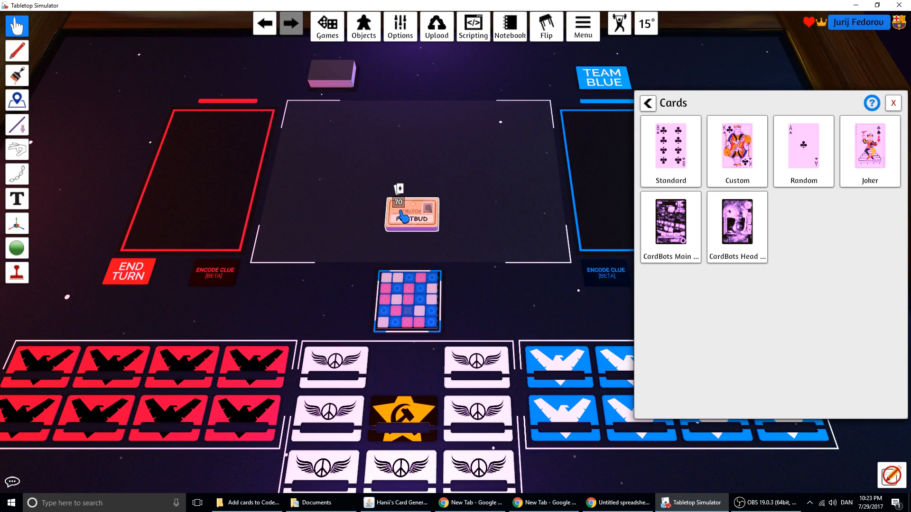
left_click(893, 103)
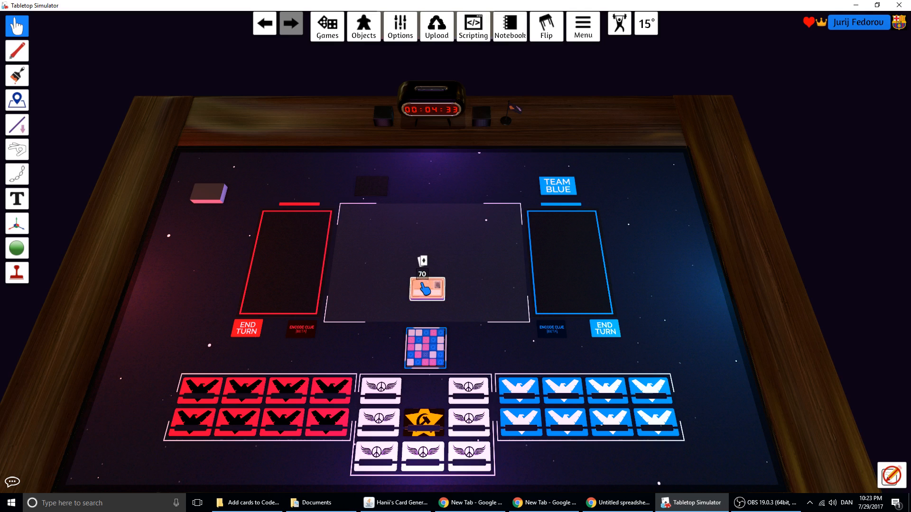
left_click_drag(427, 285, 369, 181)
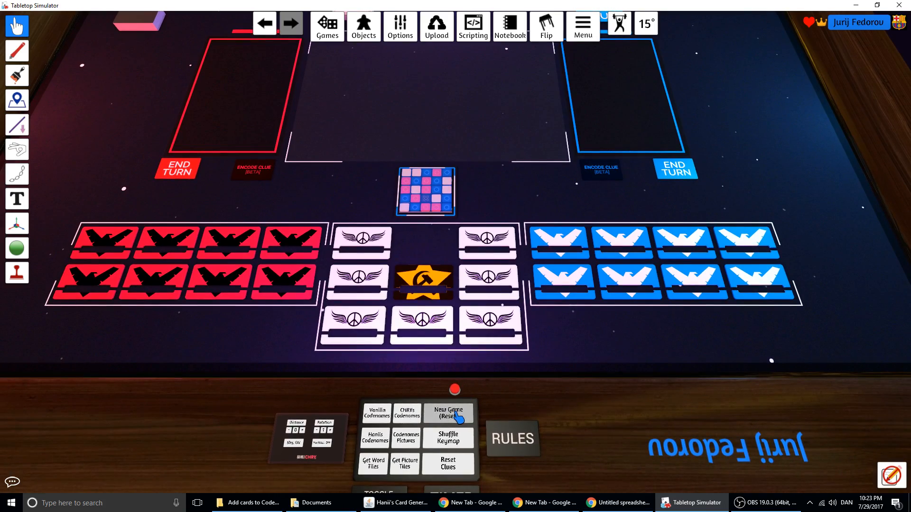
- Press New Game to deal a 5×5 grid of Danish word cards
left_click(448, 412)
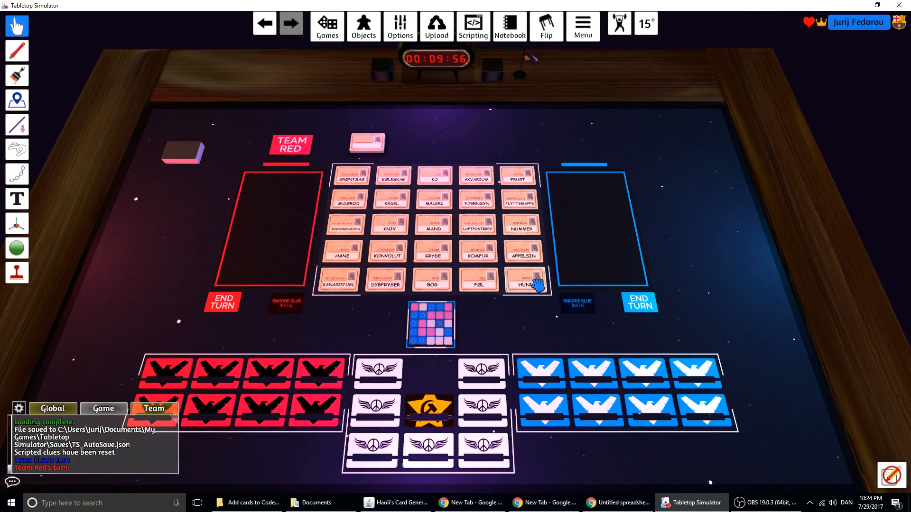
mouse_move(598, 241)
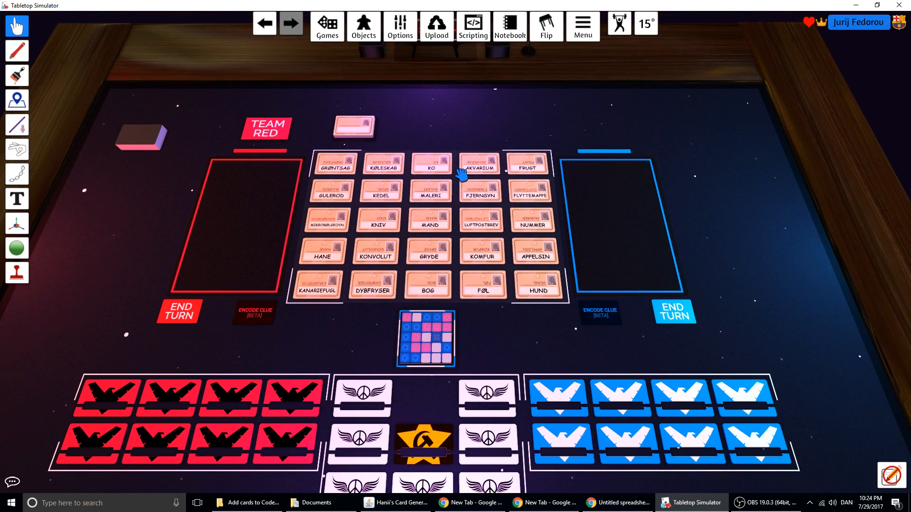
mouse_move(568, 129)
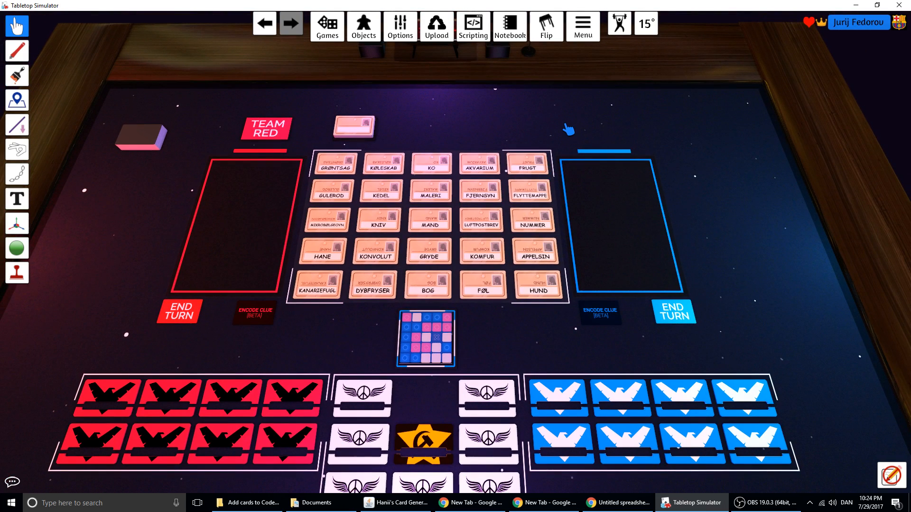